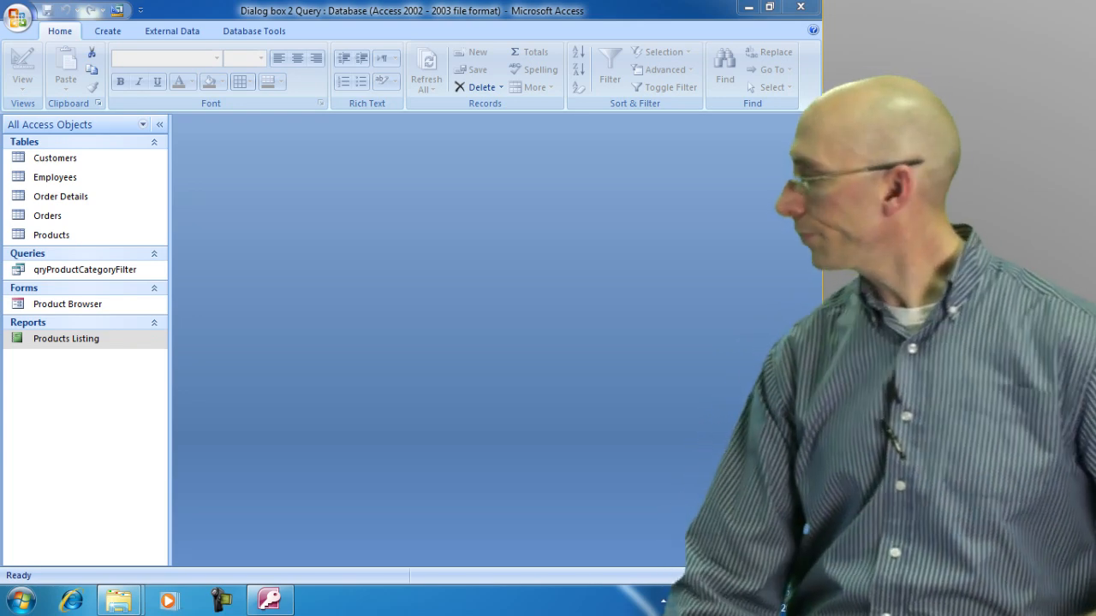
- Open the Product Browser form from the Navigation Pane for design editing
click(68, 304)
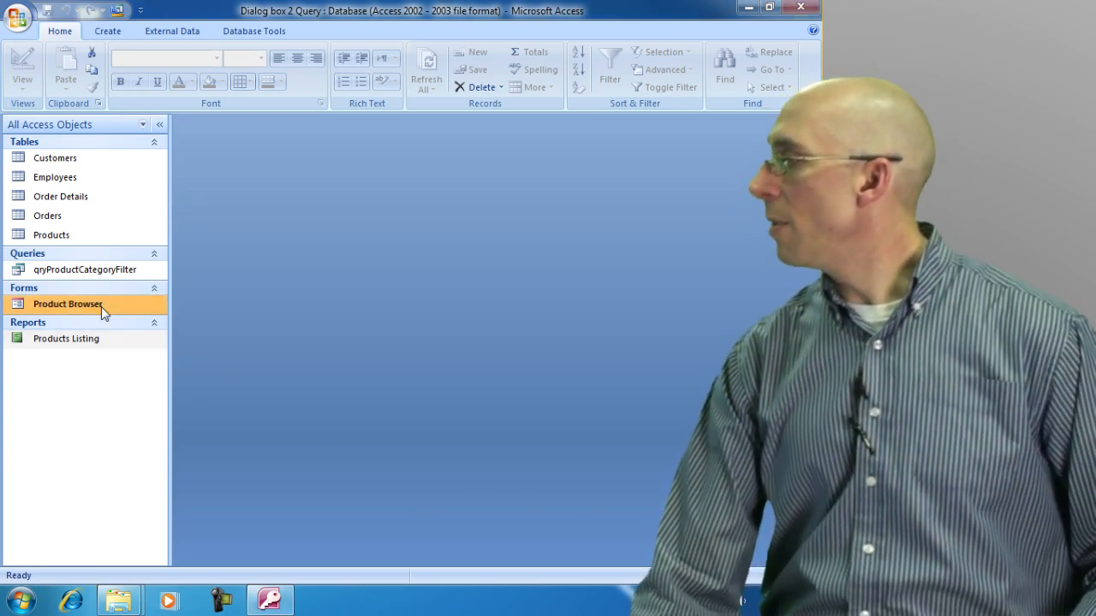
double_click(67, 304)
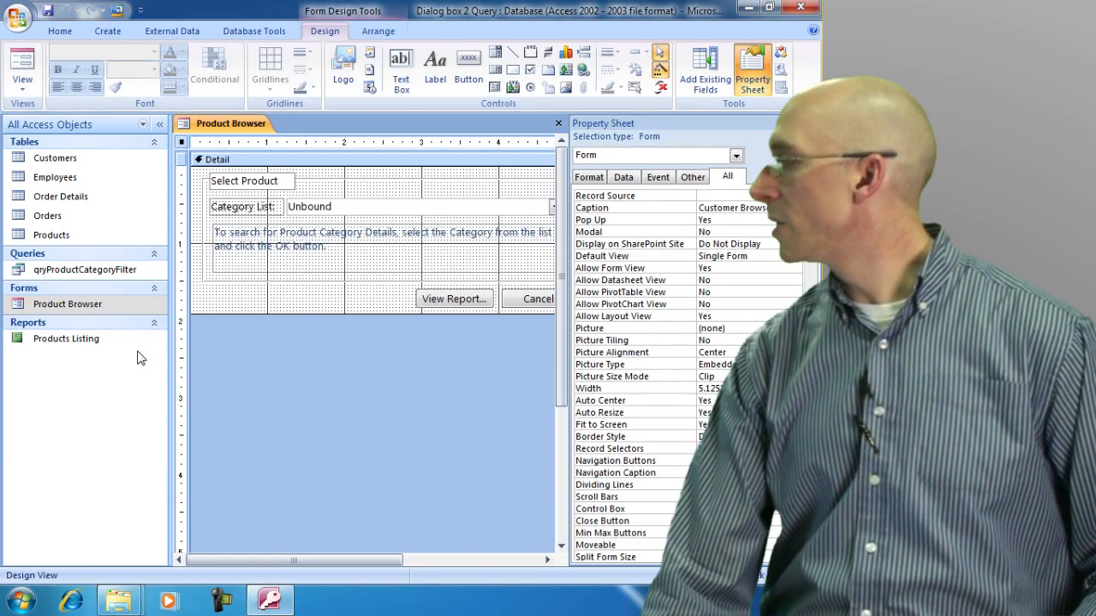
- Select the View Report button (cmdReport) and show its Event properties in the Property Sheet
click(454, 298)
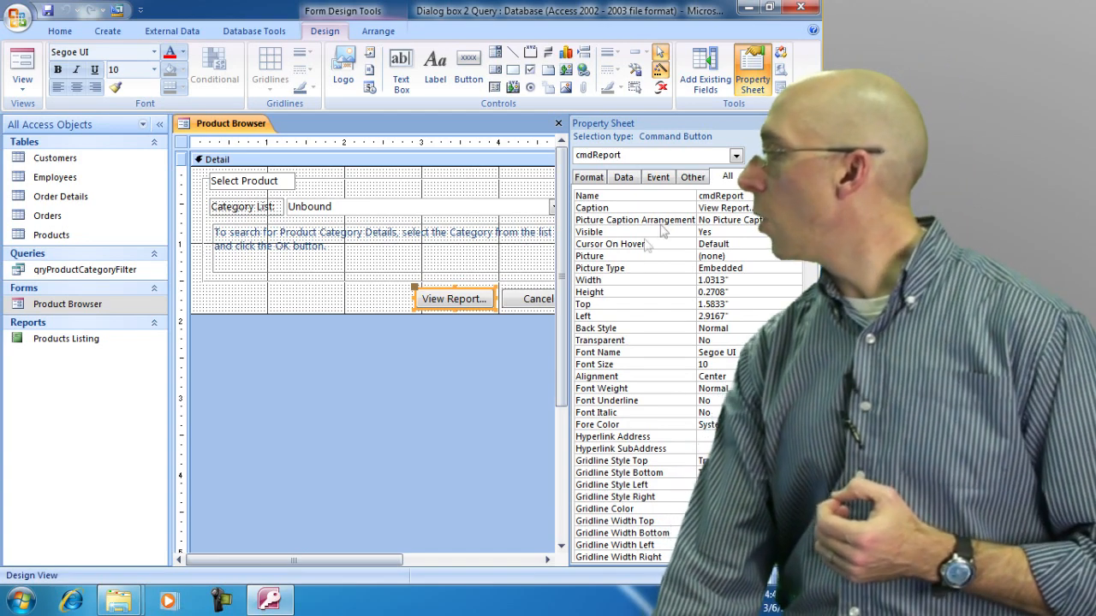
click(658, 177)
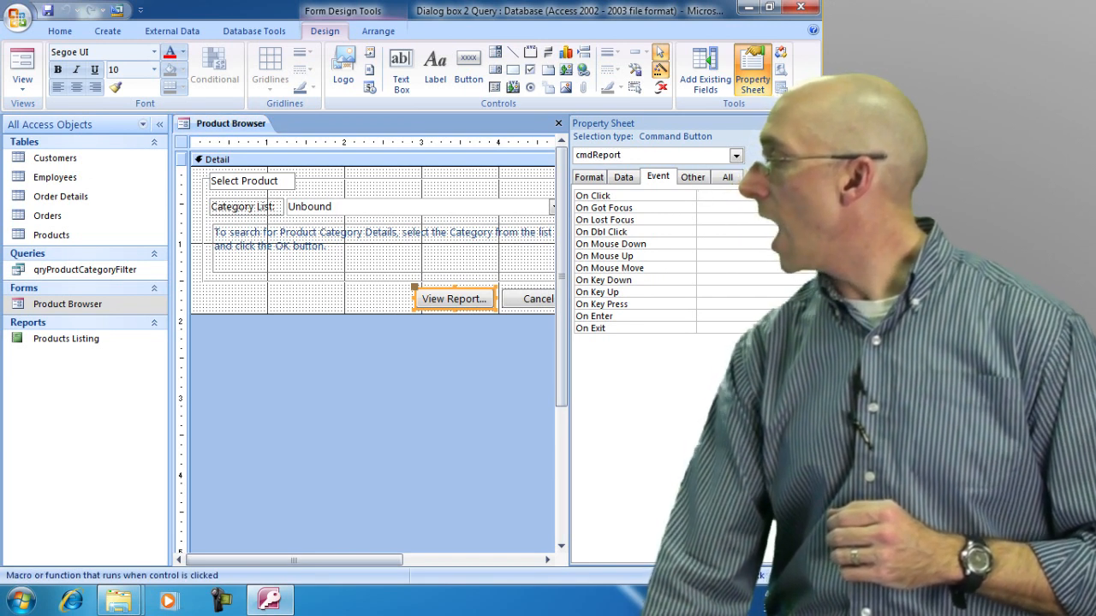
- Start building the View Report button's On Click event to get the Choose Builder dialog
click(719, 207)
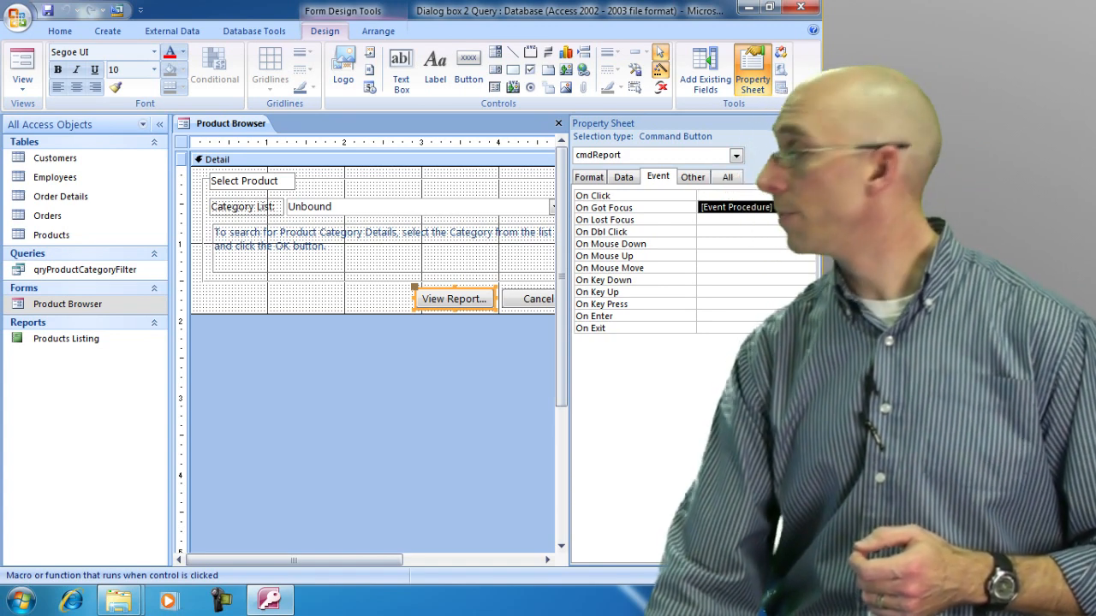
click(807, 196)
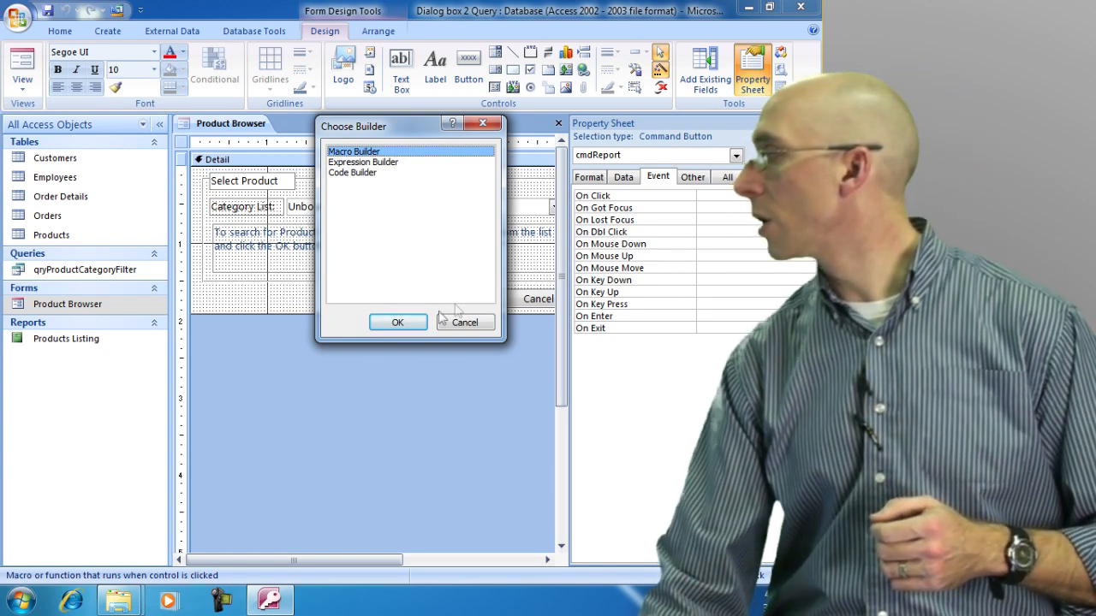
- Choose Macro Builder for the On Click event
click(397, 321)
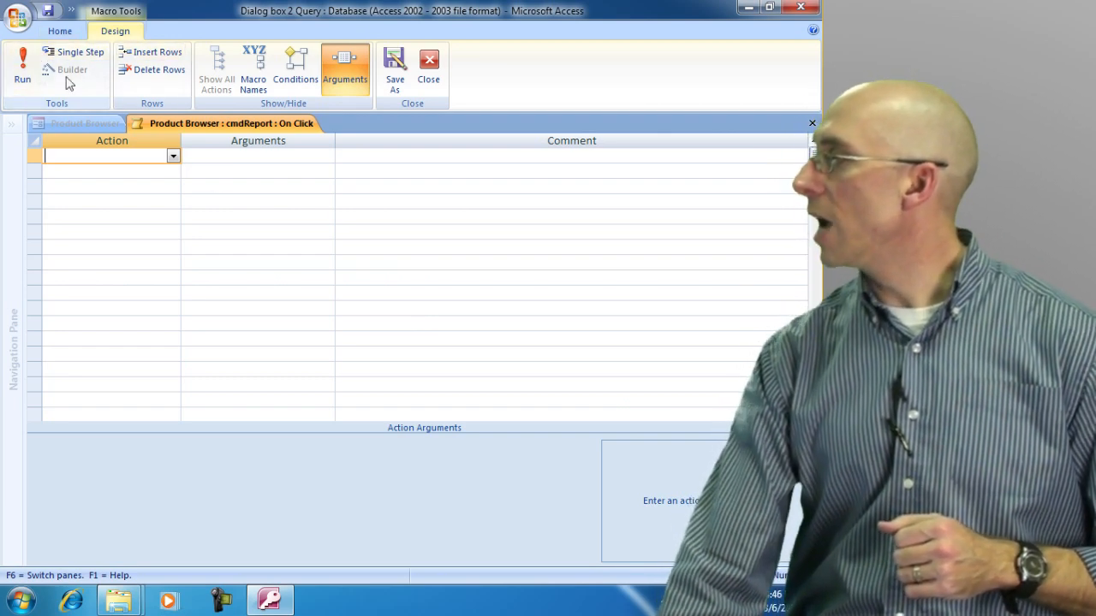
mouse_move(22, 68)
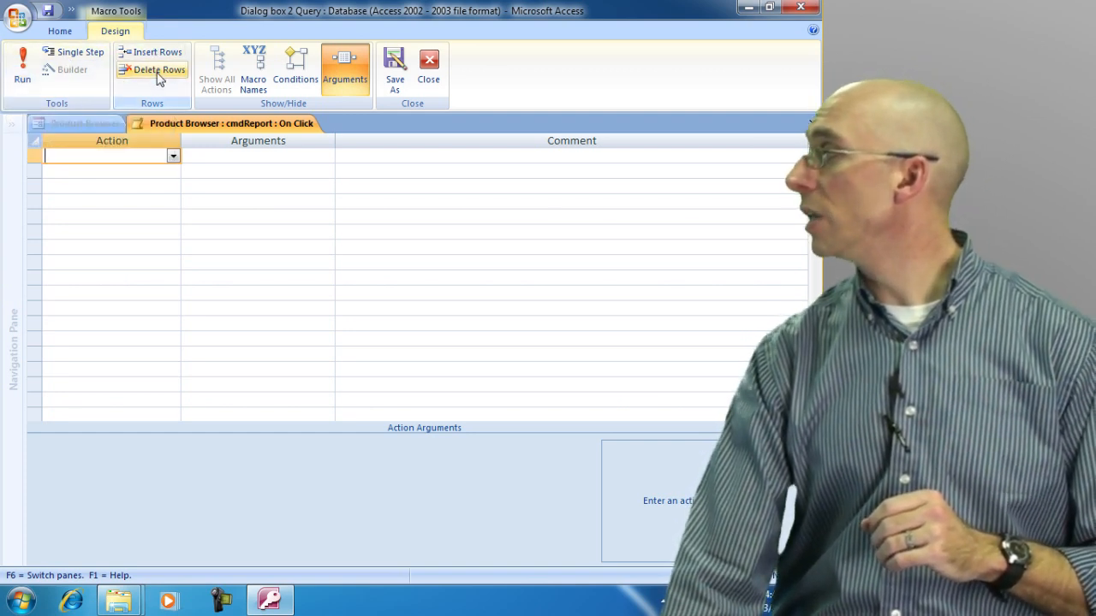
mouse_move(253, 69)
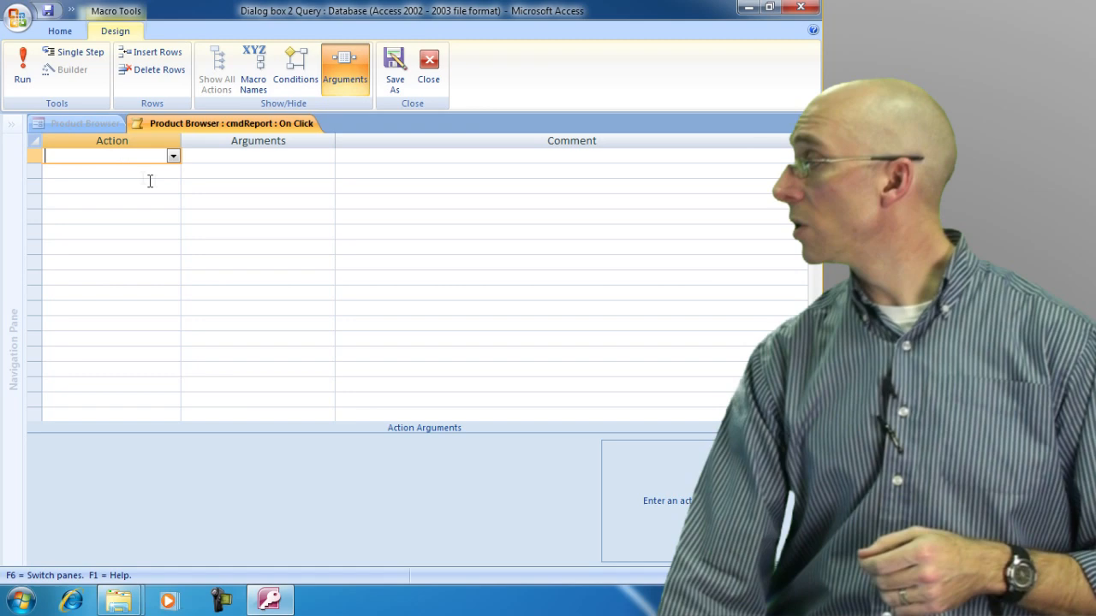
- Set the first macro row's action to Beep and move to its Arguments column
click(173, 156)
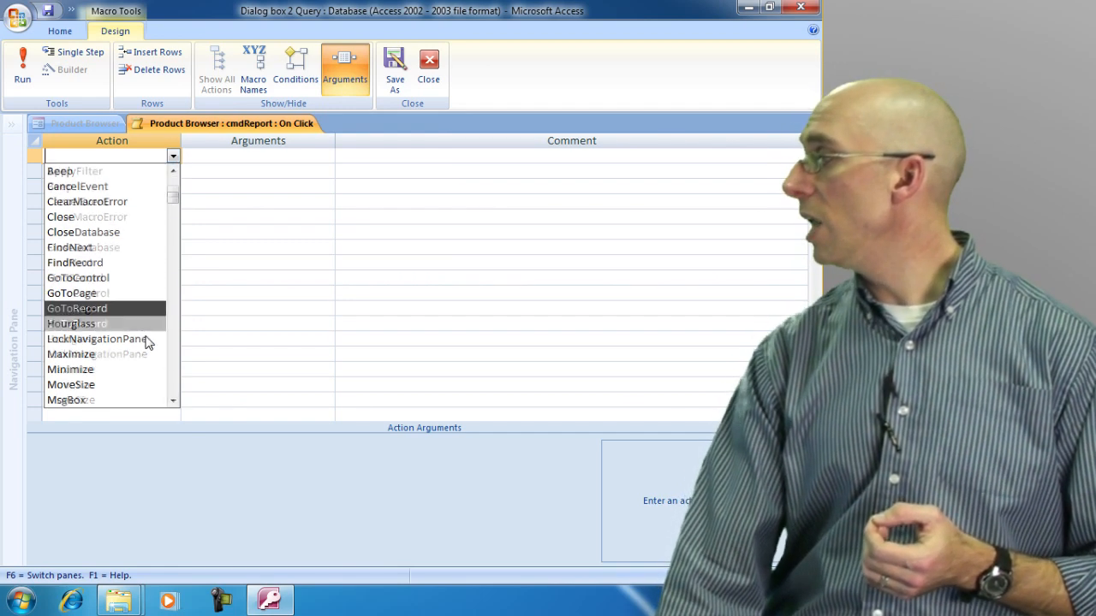
scroll(down, 3)
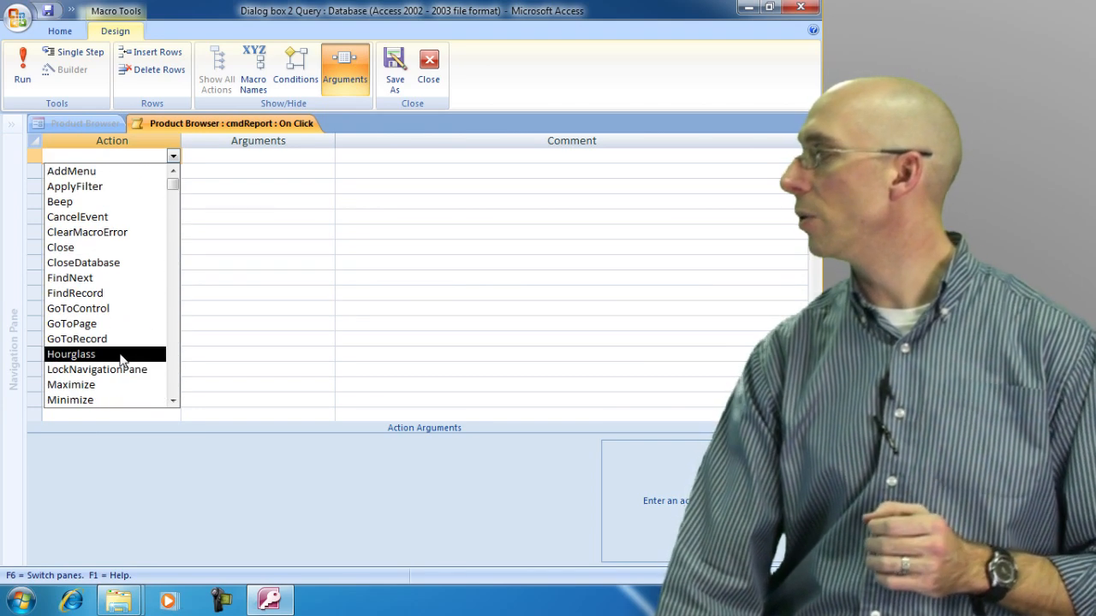
click(60, 201)
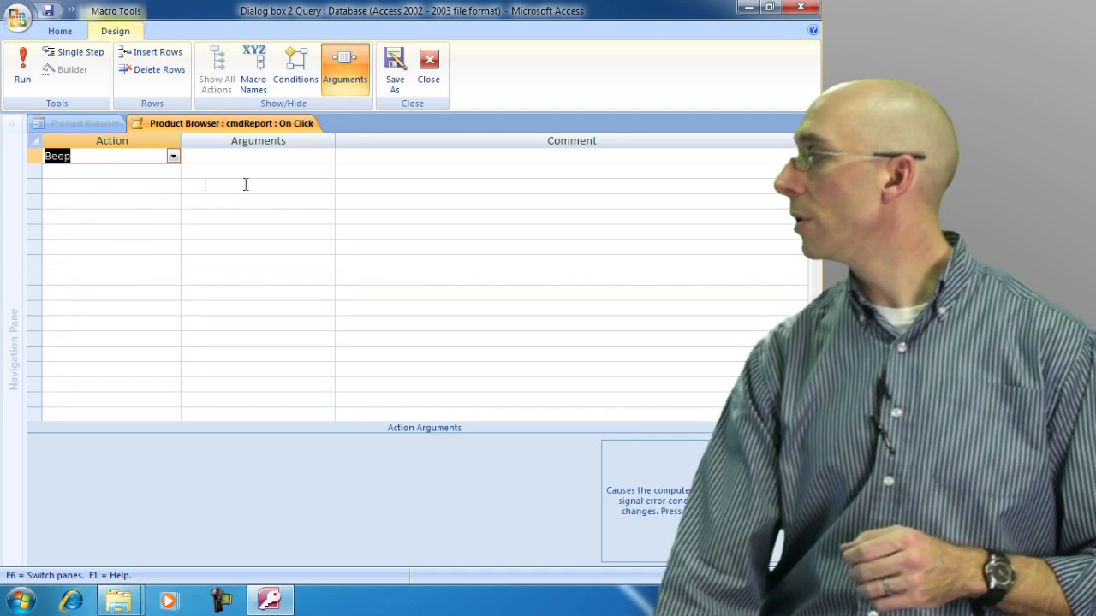
click(257, 156)
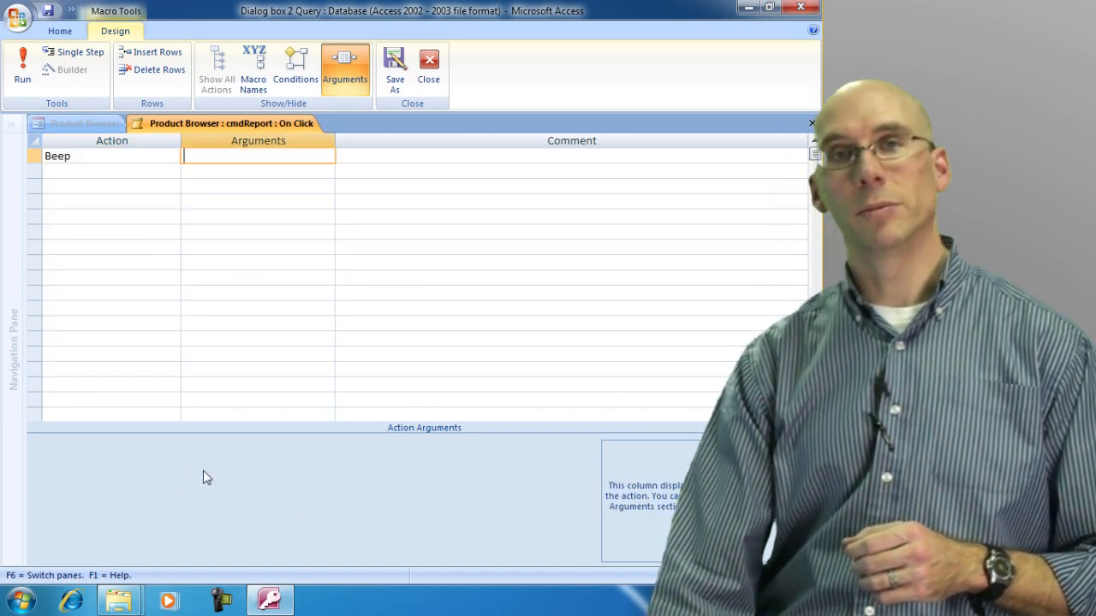
mouse_move(289, 432)
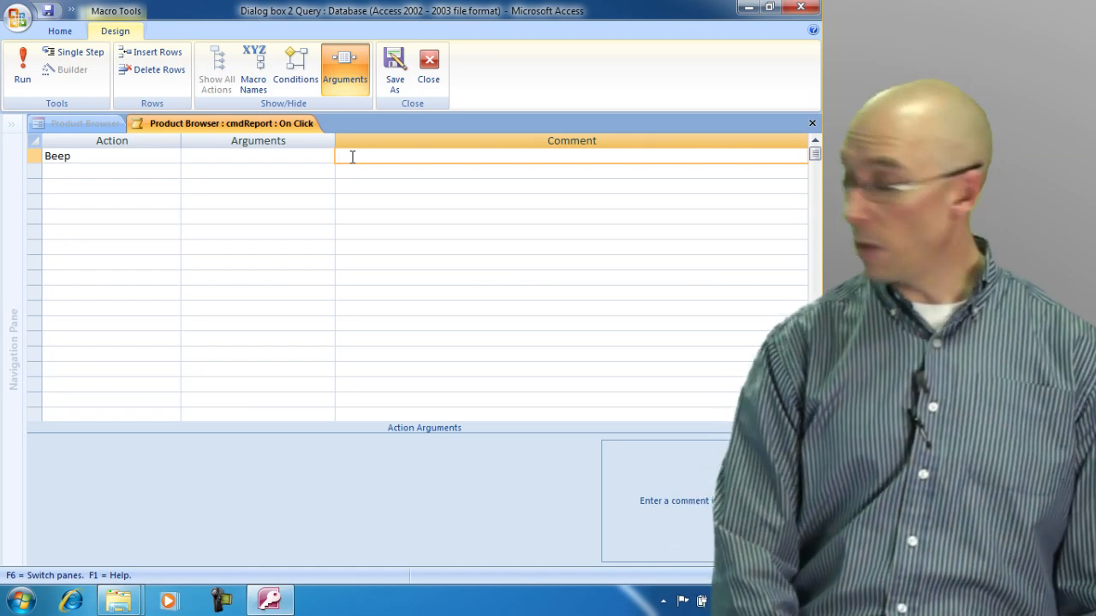
- Comment the Beep action 'Make the computer beep', then run and save the macro
text(Make the computer beep)
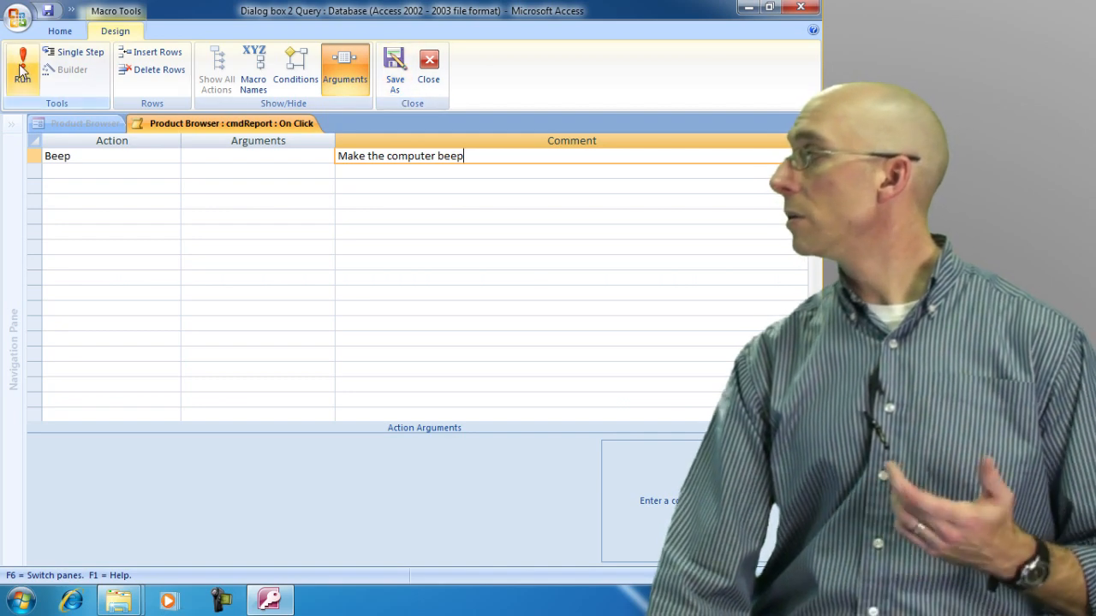
click(428, 64)
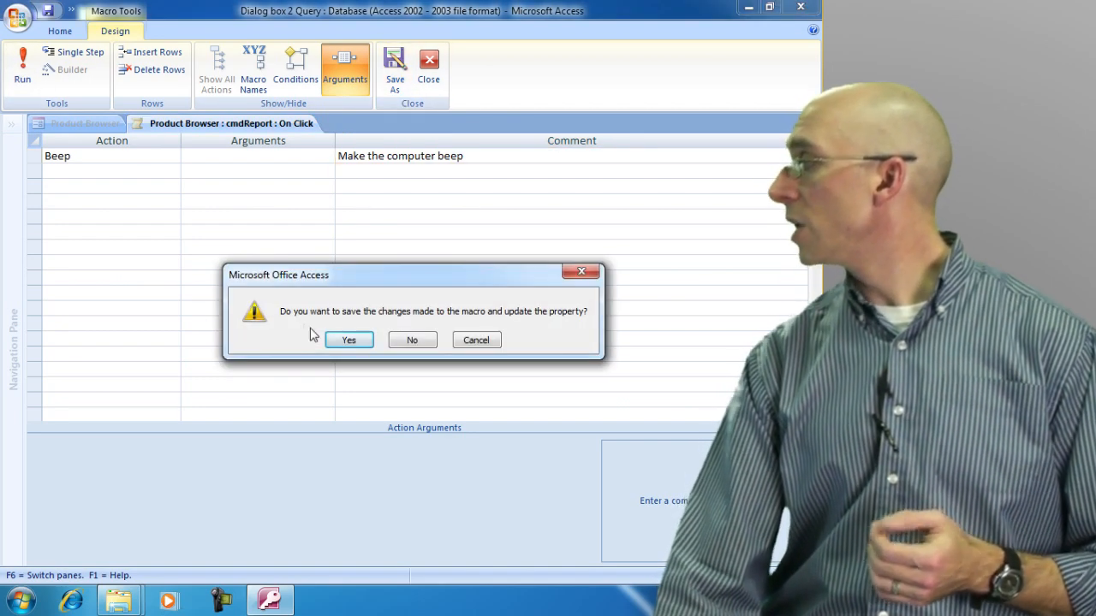
click(347, 340)
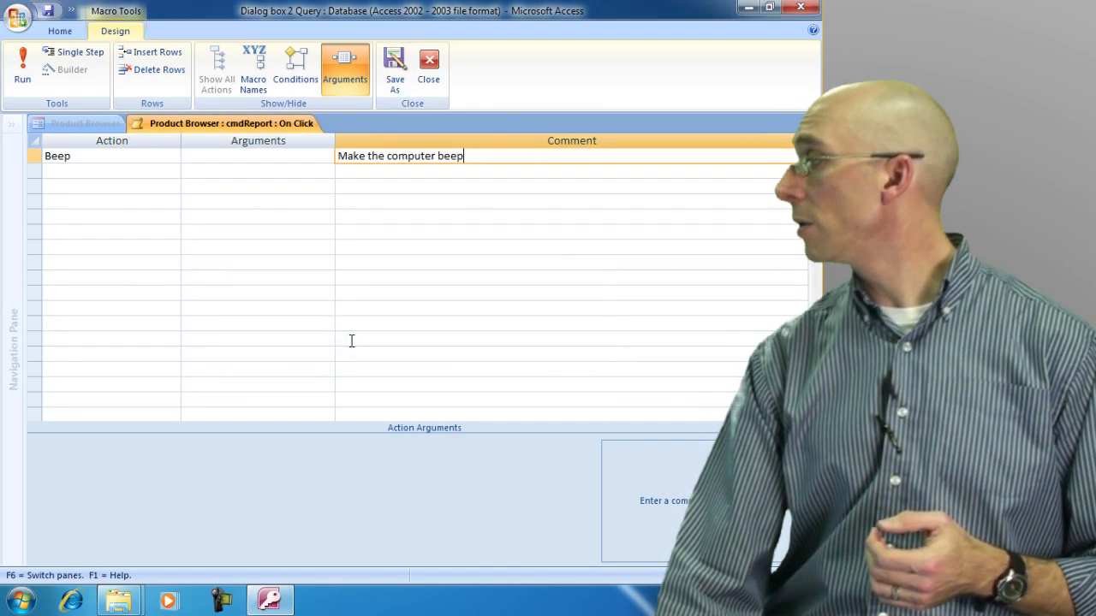
mouse_move(22, 64)
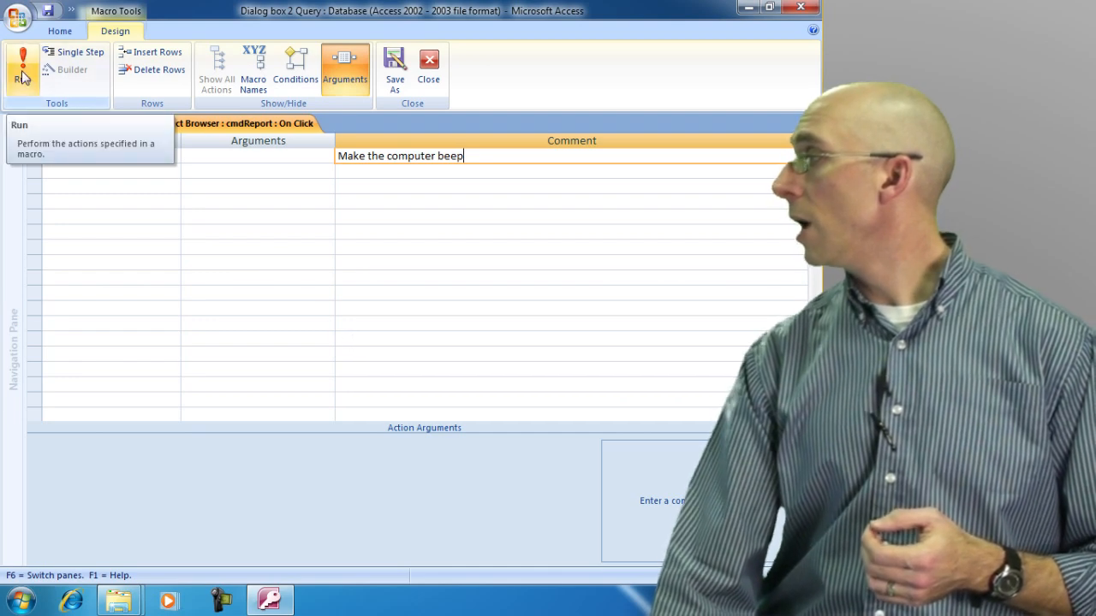